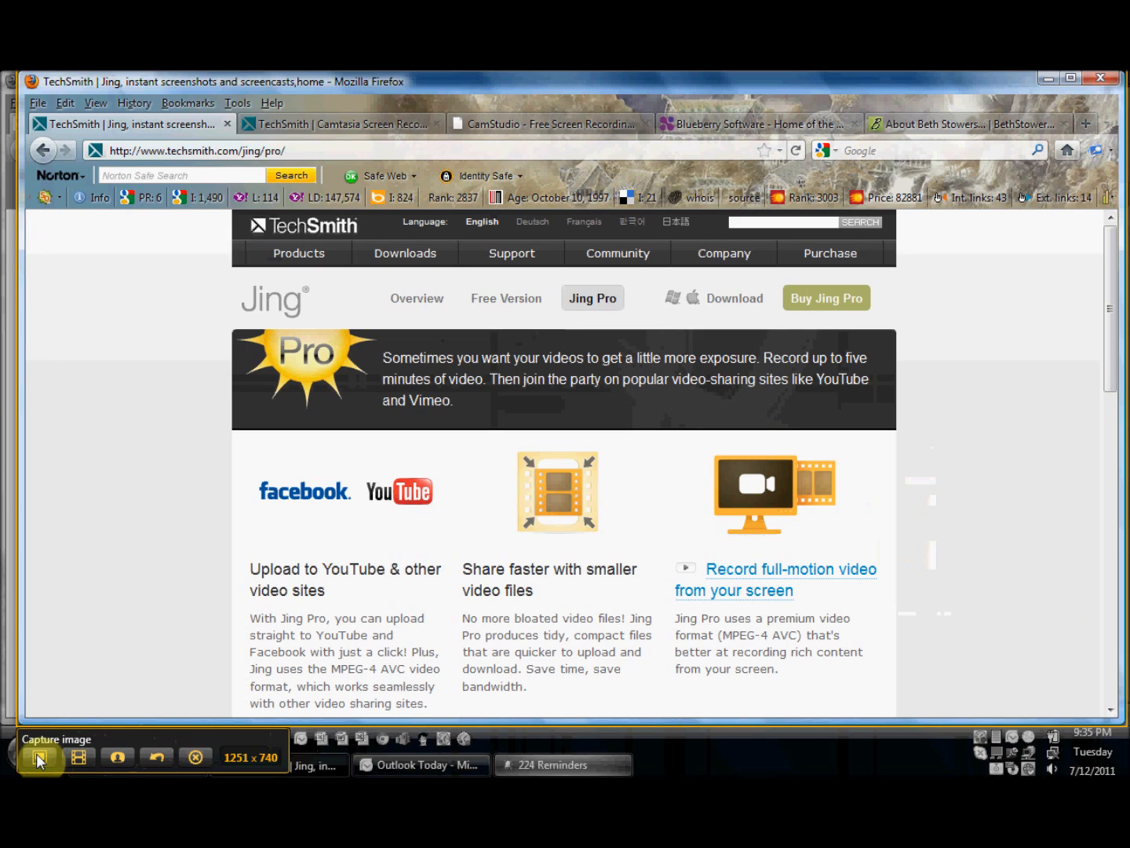
Step: Dismiss the Jing capture toolbar so only the Jing Pro page remains
left_click(38, 757)
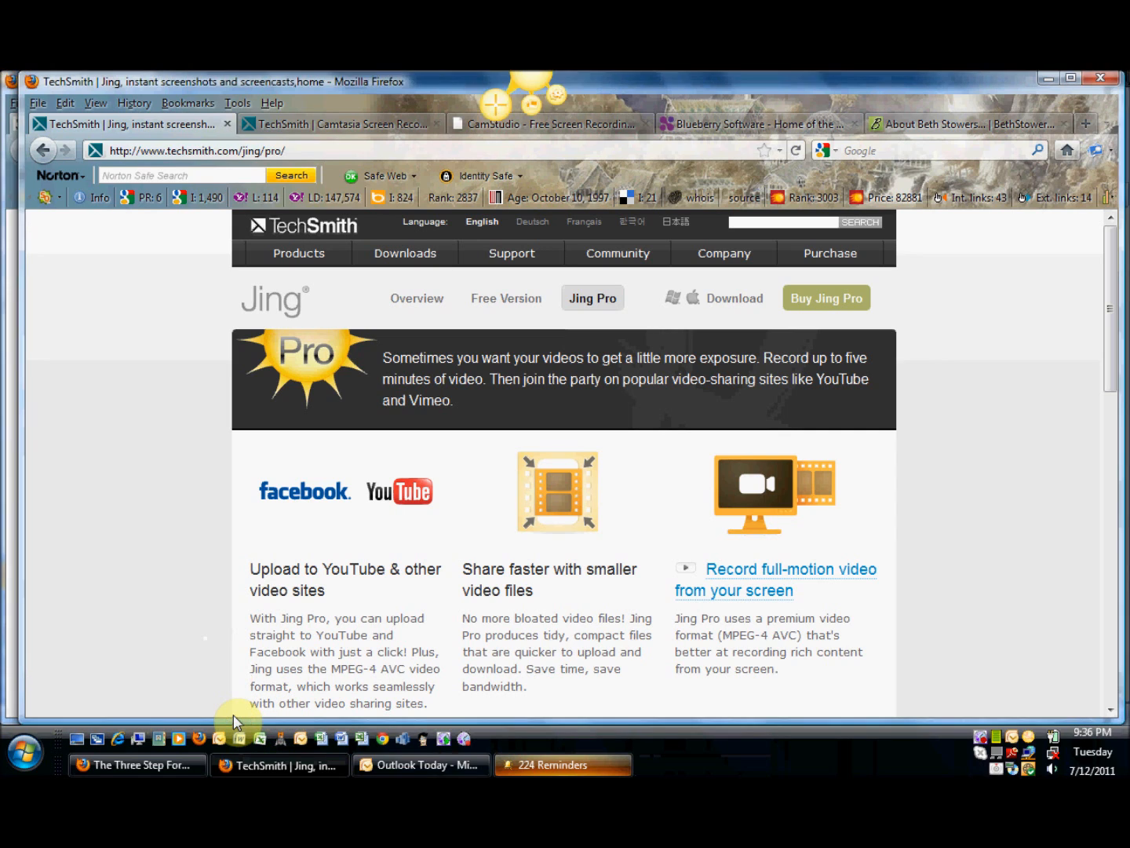
mouse_move(156, 270)
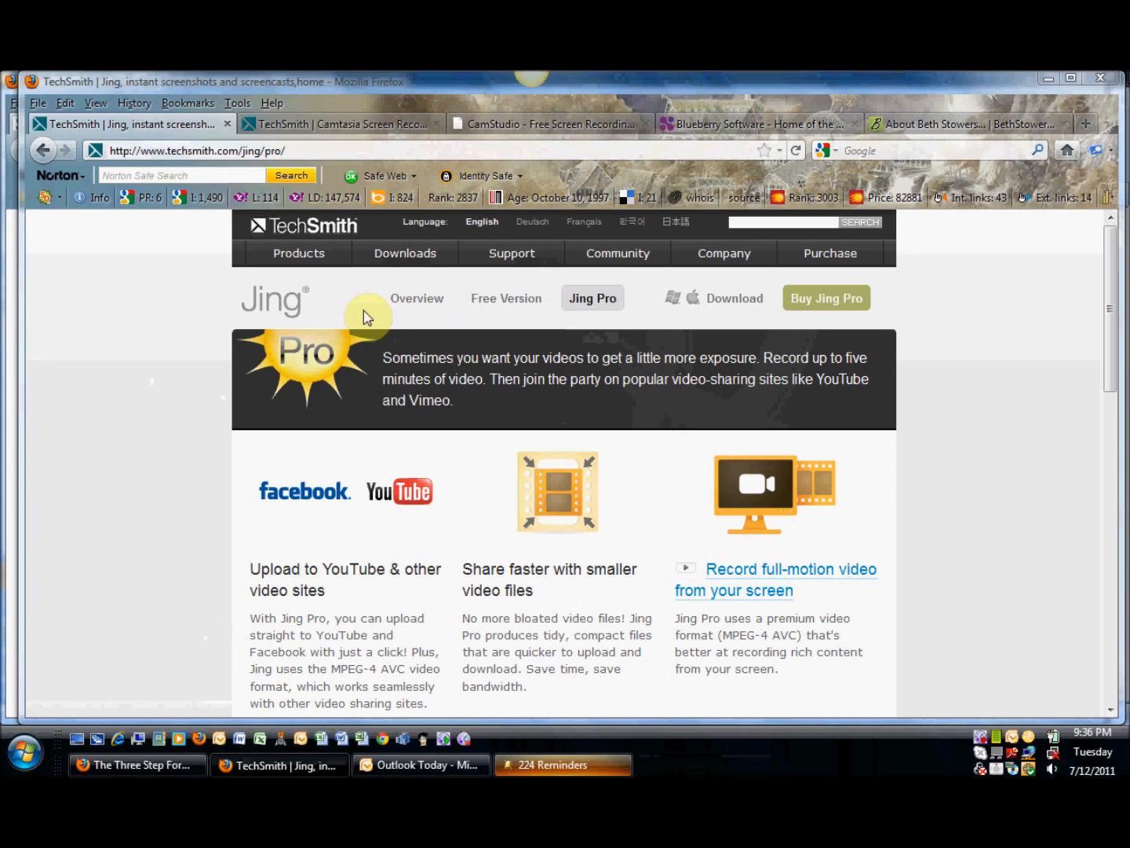
mouse_move(594, 348)
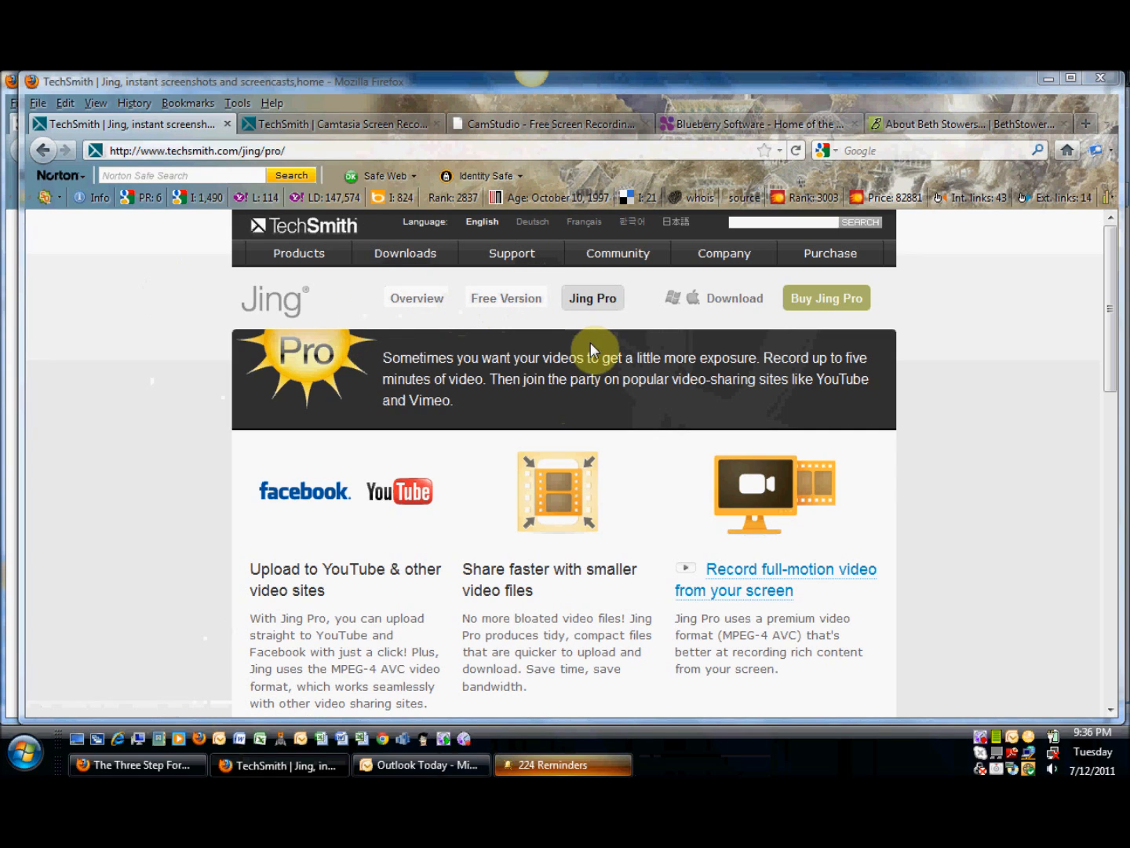
mouse_move(947, 367)
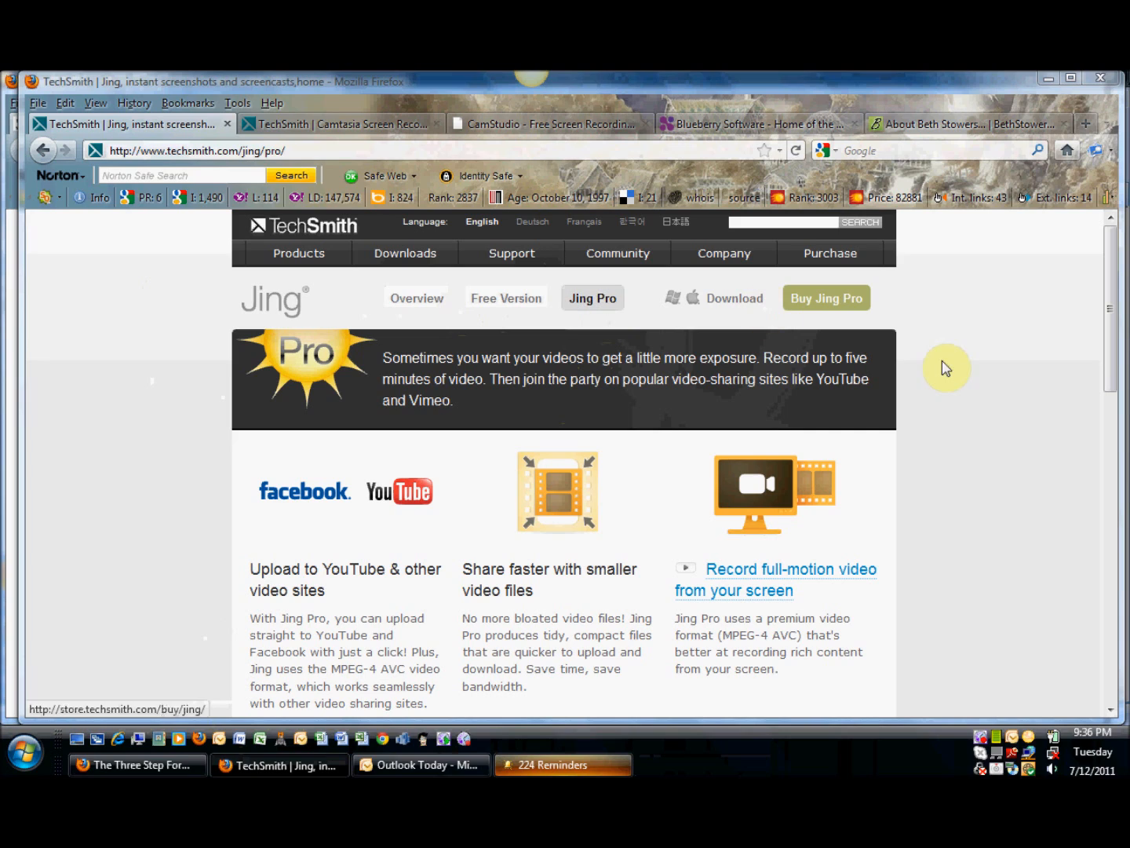
mouse_move(59, 566)
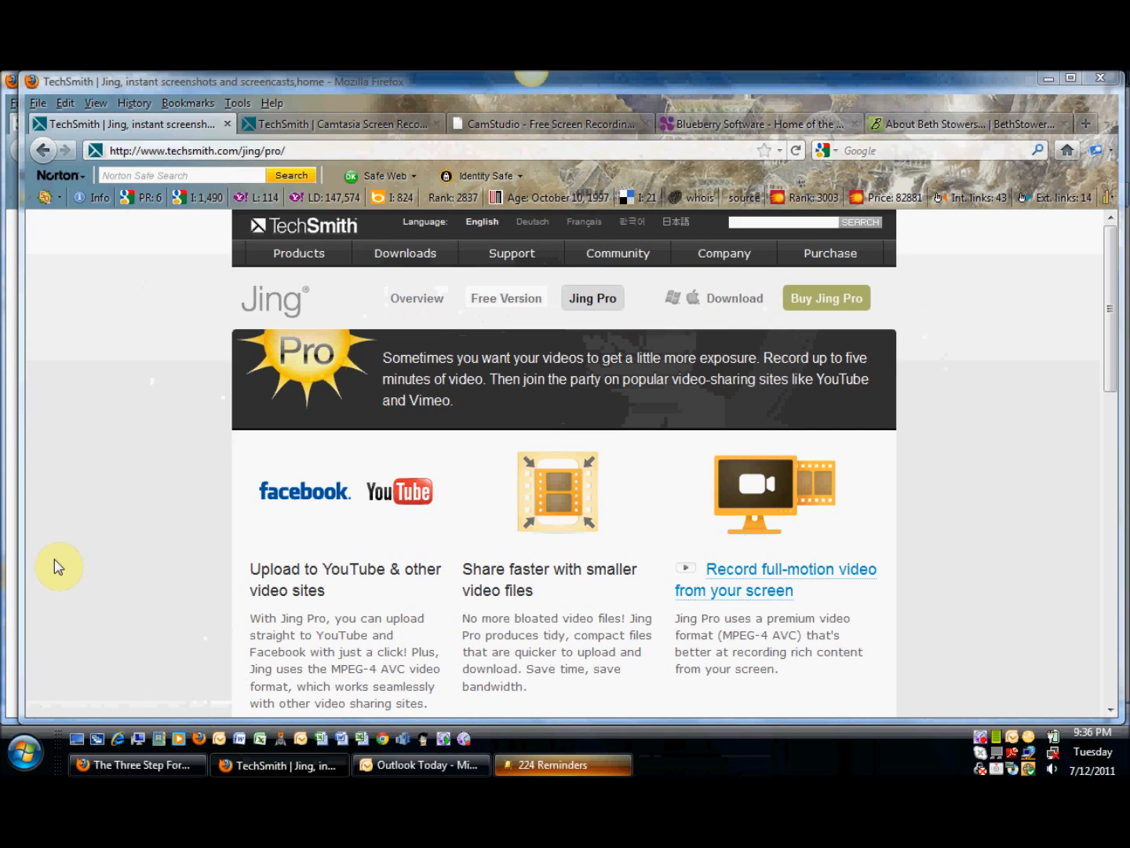
mouse_move(134, 502)
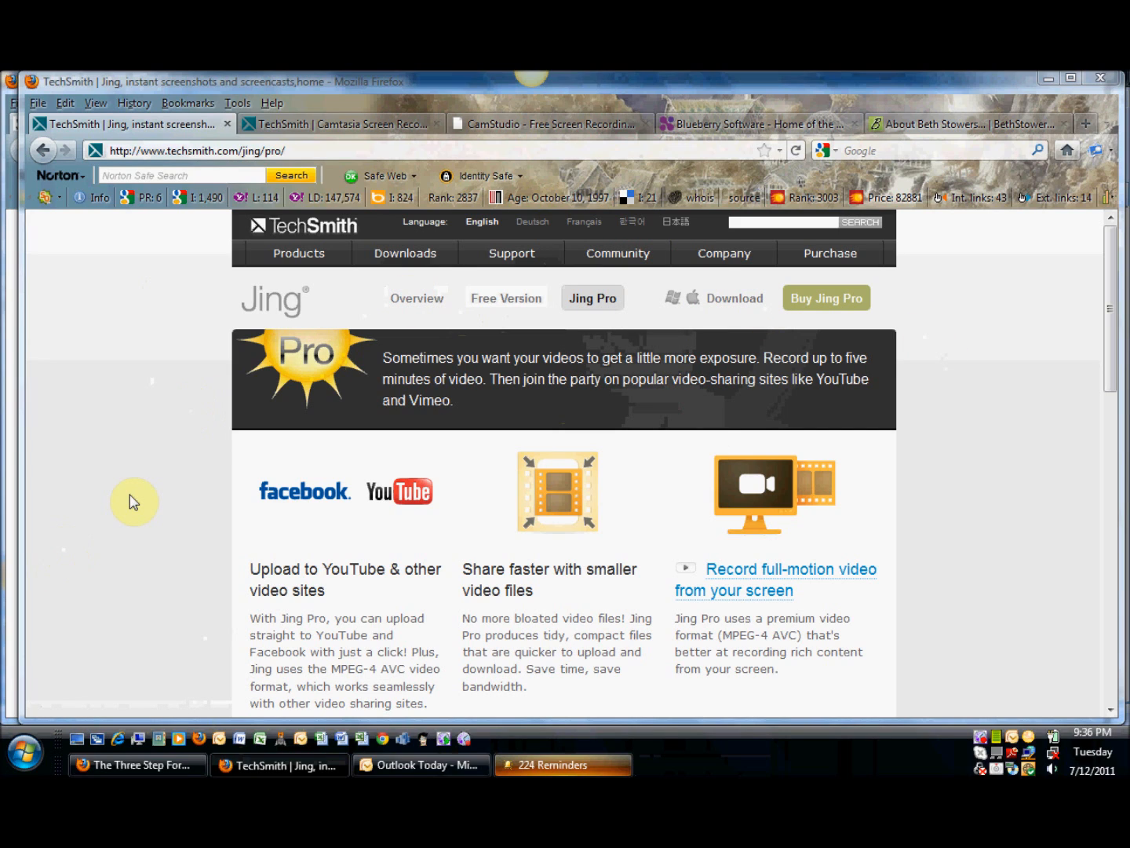
mouse_move(239, 138)
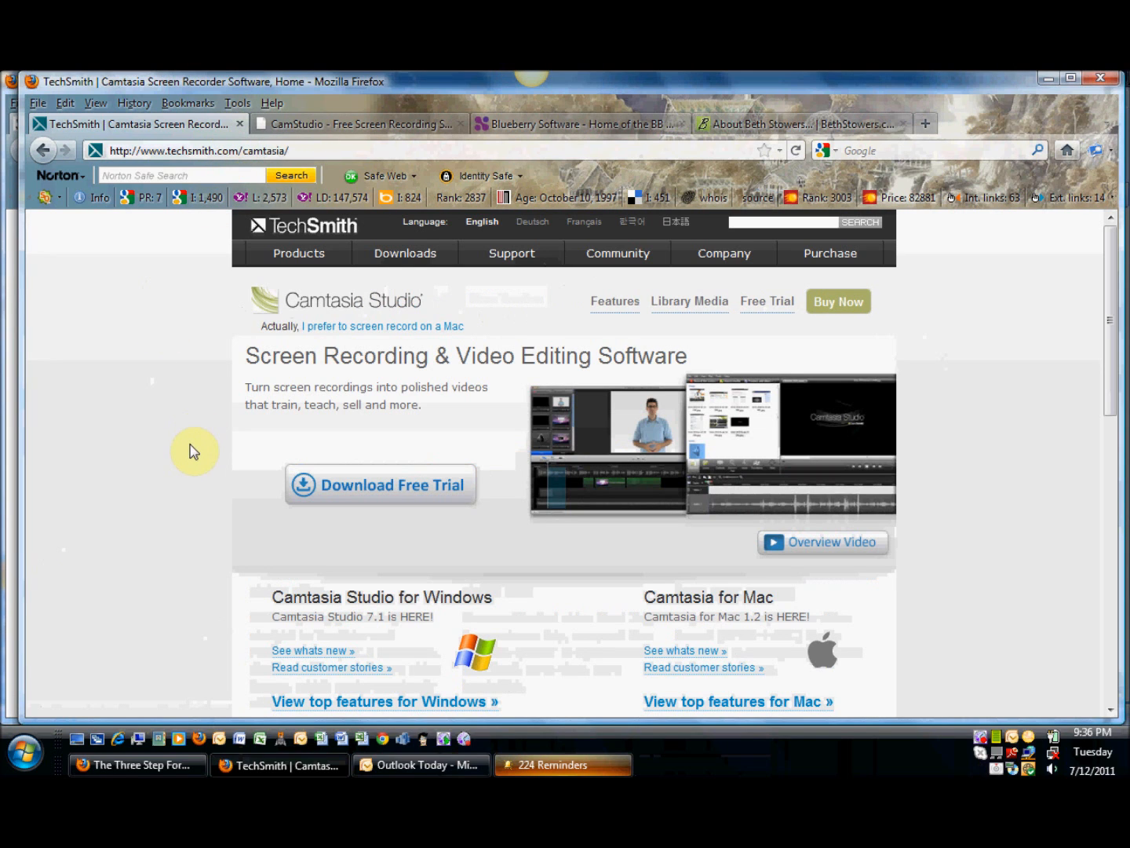
mouse_move(964, 370)
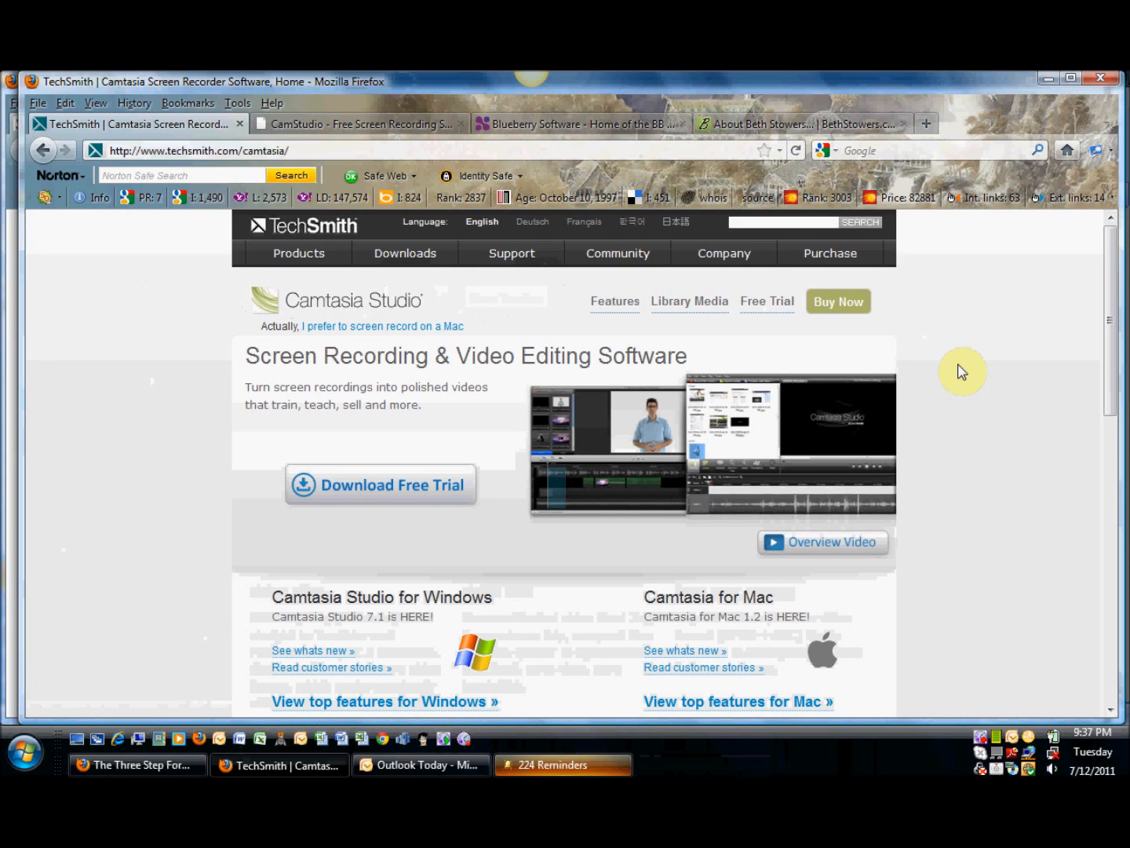
mouse_move(766, 306)
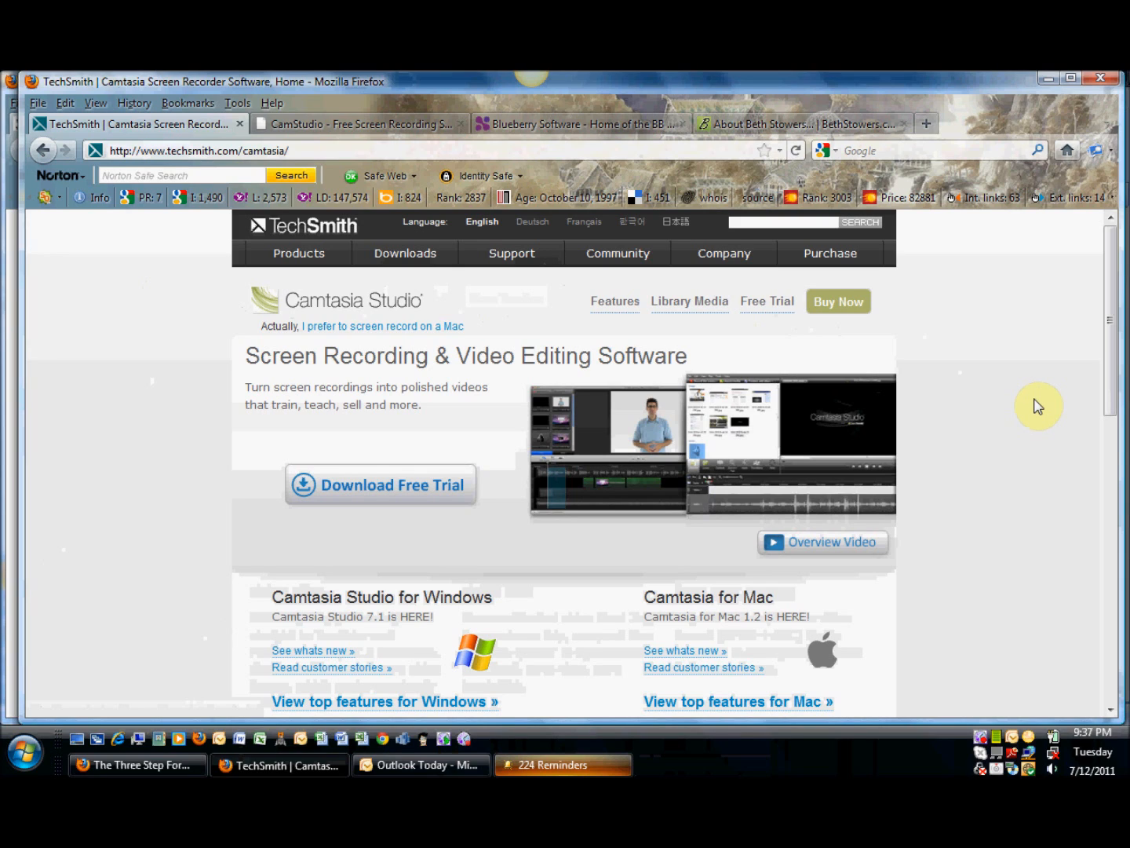
mouse_move(772, 348)
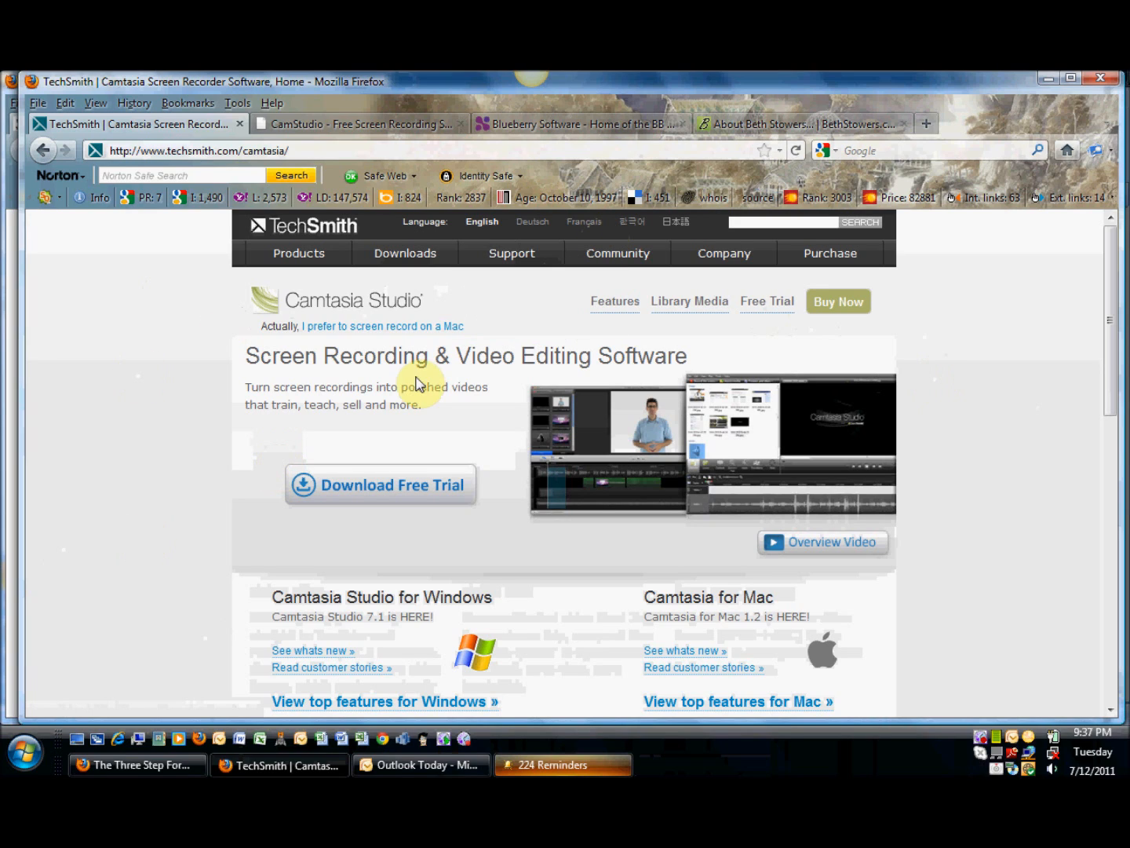
mouse_move(242, 138)
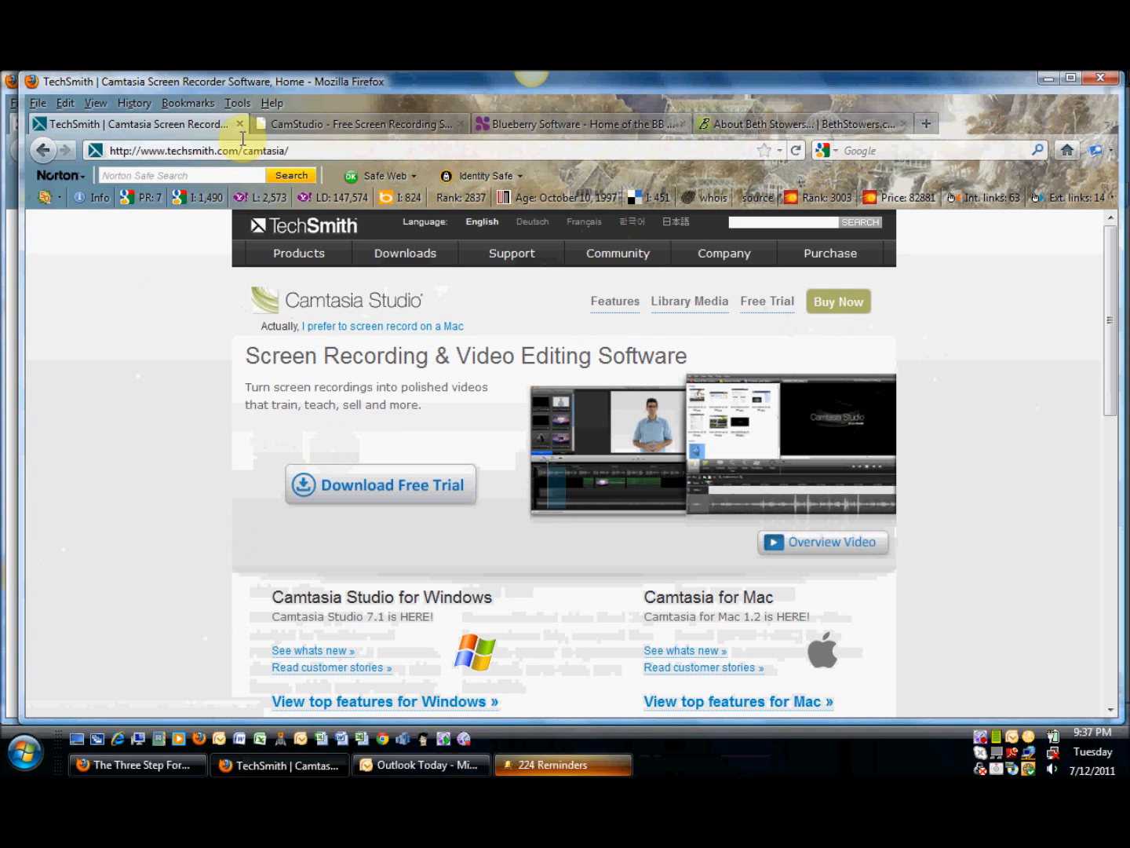
Step: Close the Camtasia Studio tab, leaving the CamStudio homepage showing
left_click(358, 124)
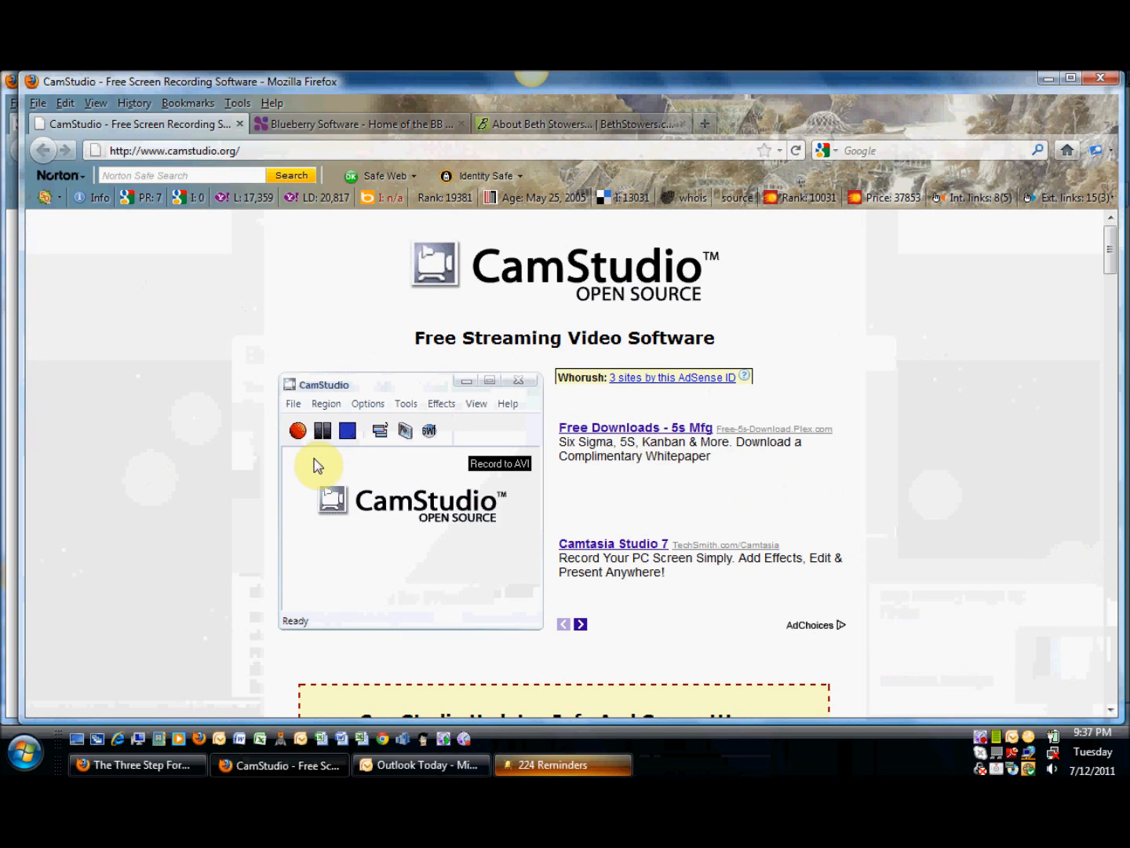
mouse_move(665, 292)
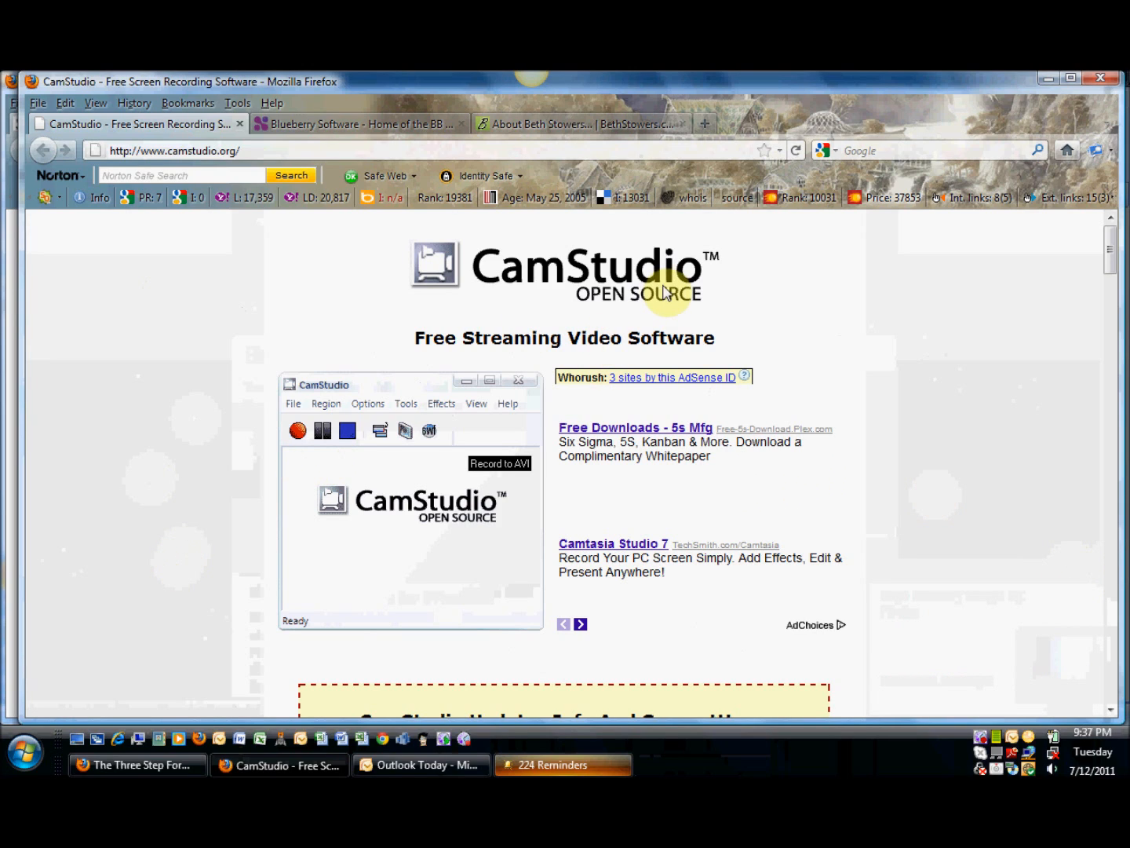
mouse_move(521, 297)
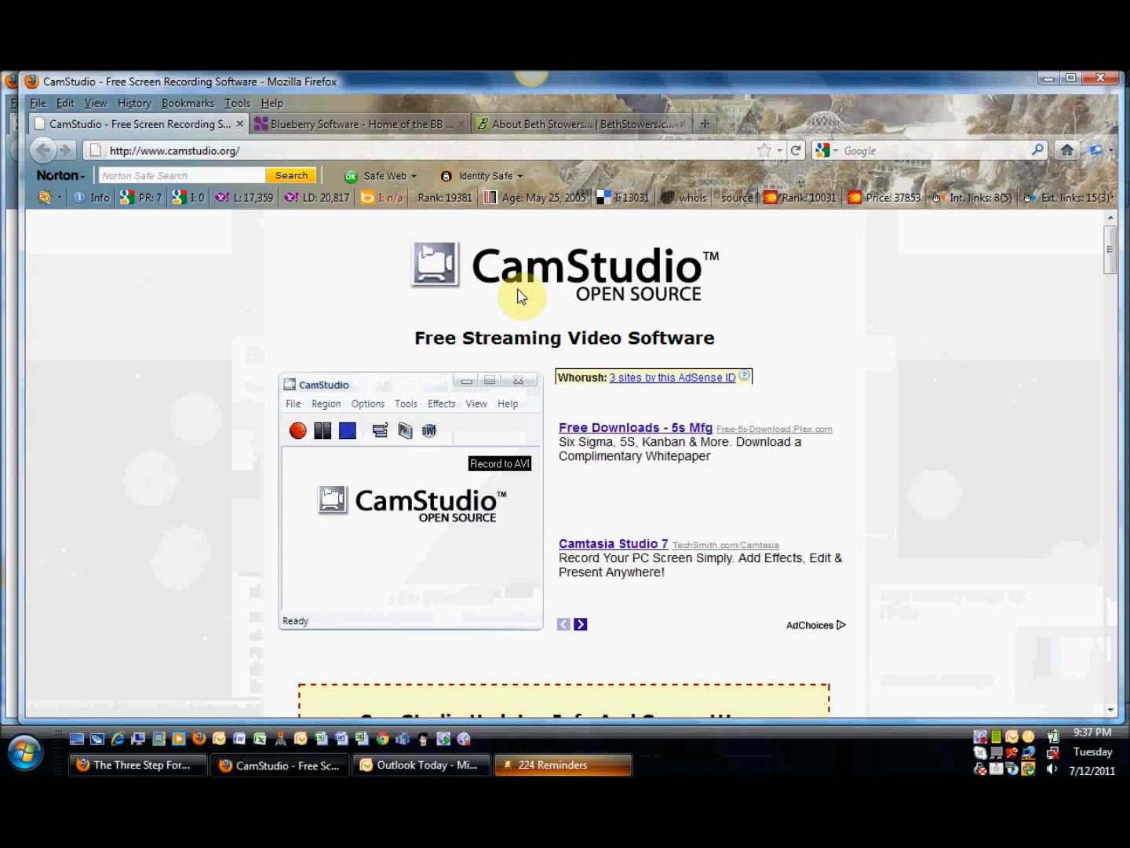
mouse_move(752, 292)
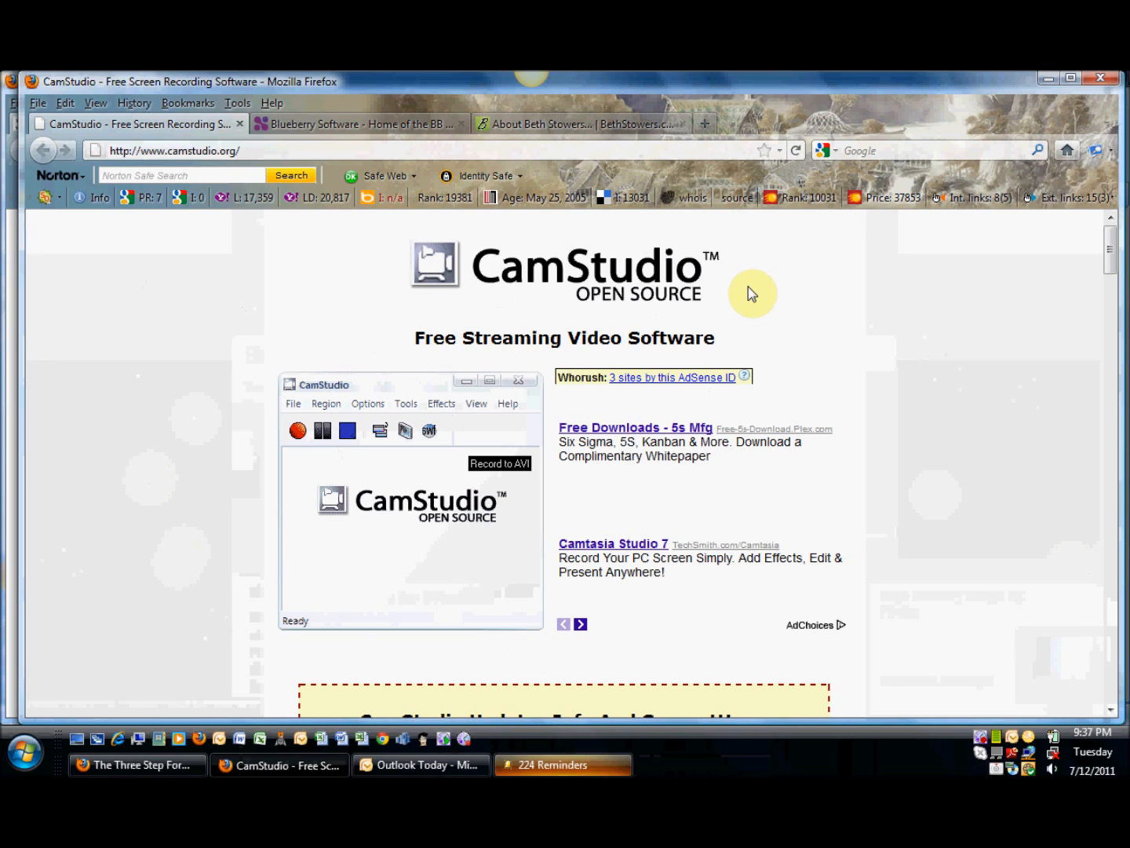
mouse_move(195, 342)
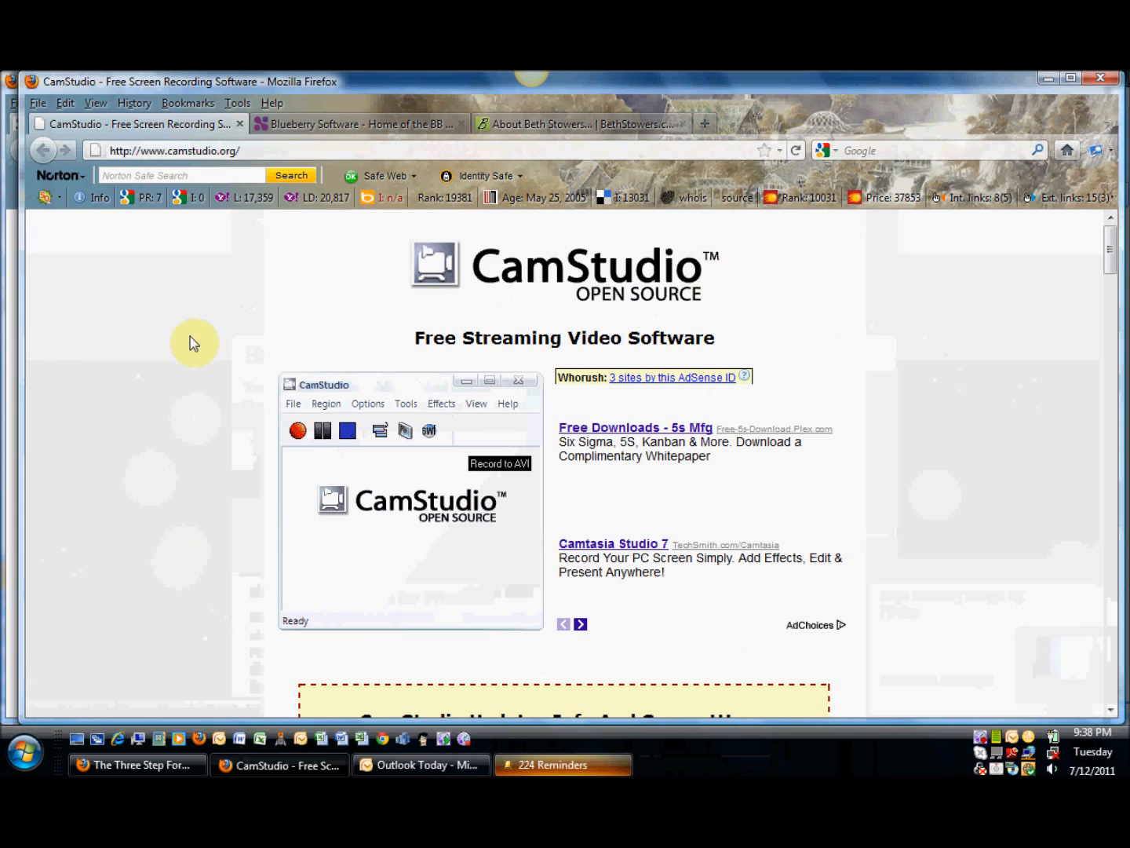
mouse_move(714, 329)
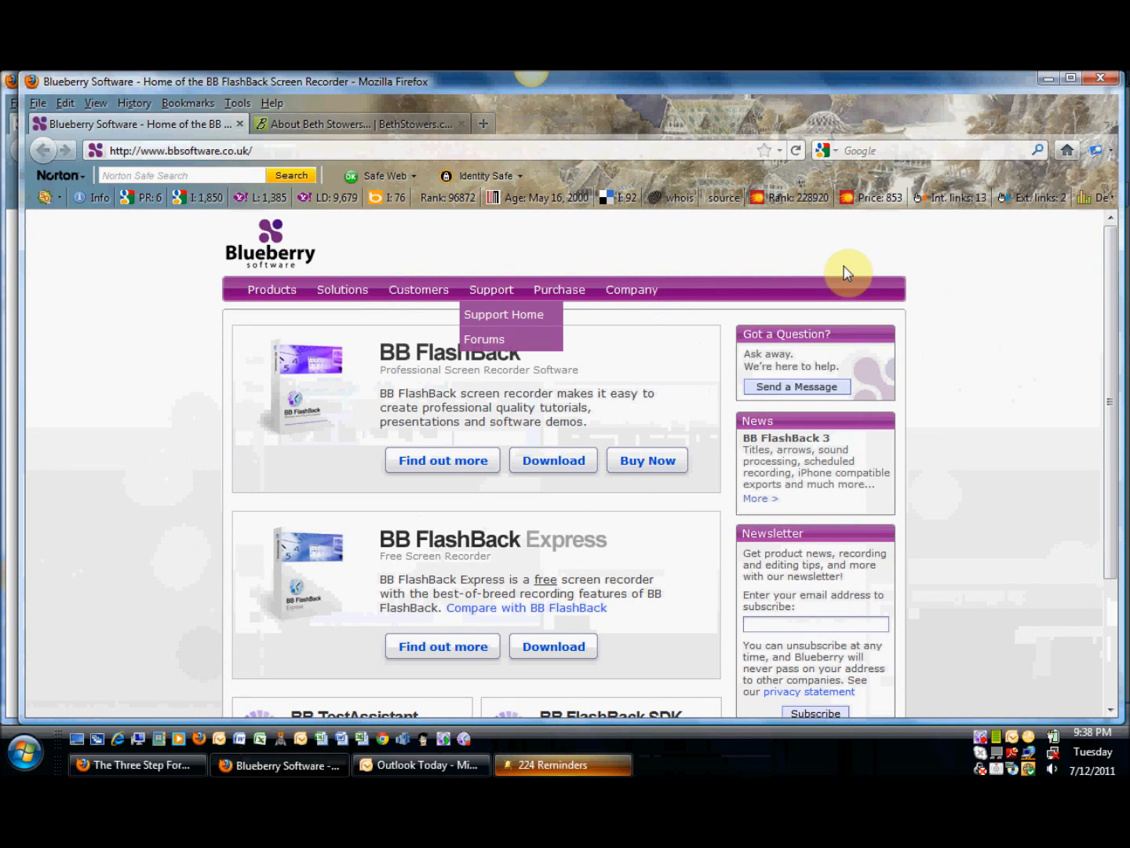
mouse_move(1116, 262)
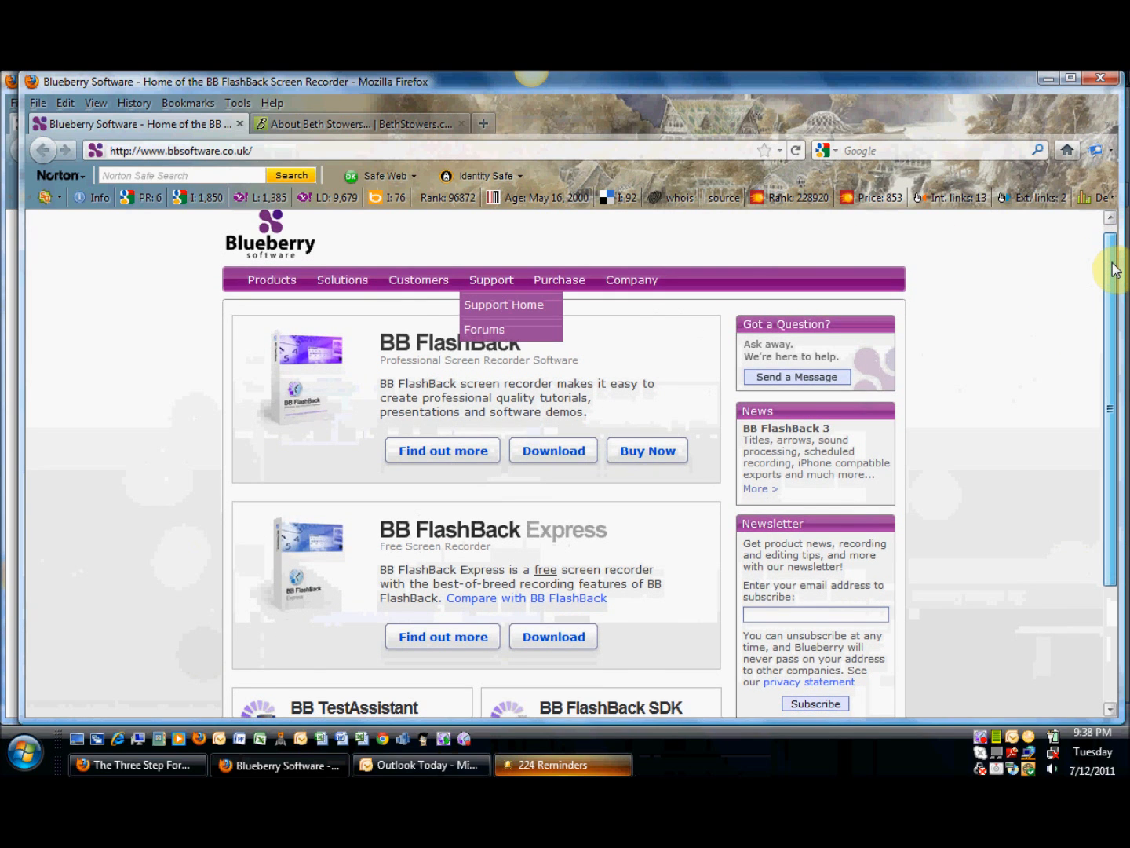
scroll("down", 3)
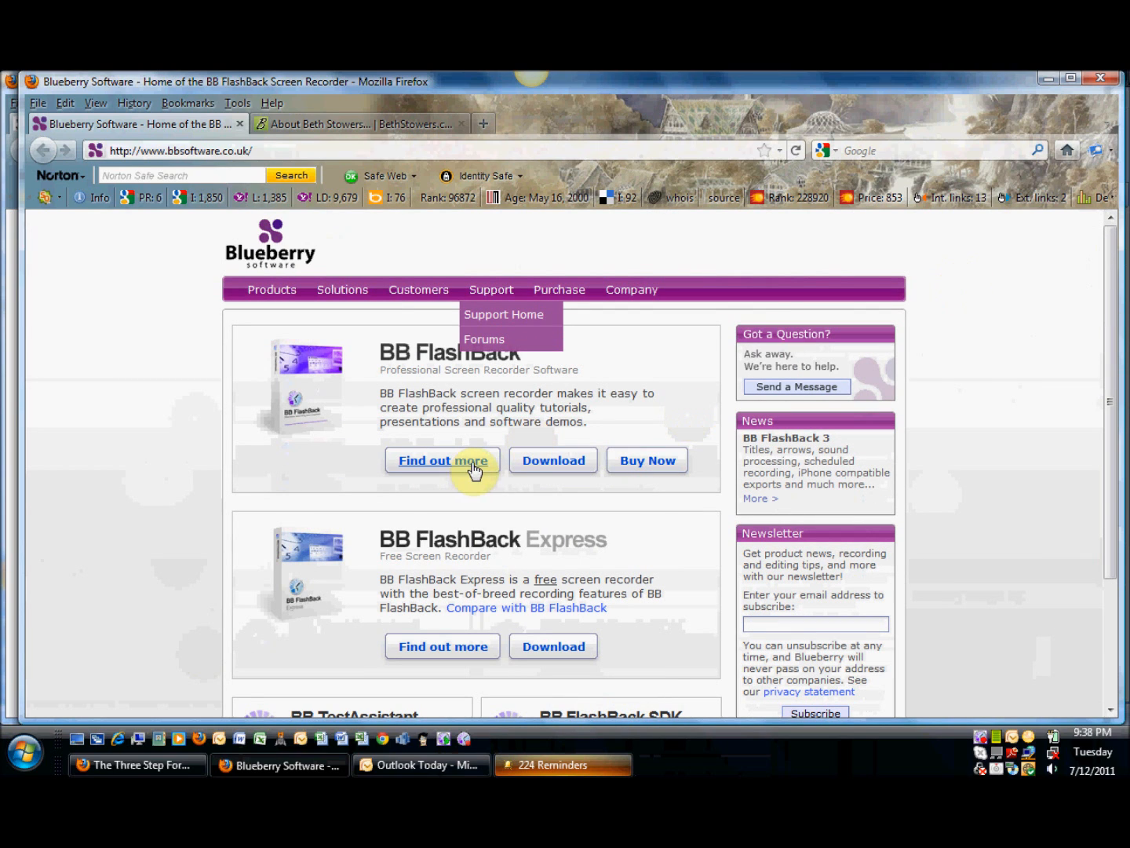
mouse_move(462, 569)
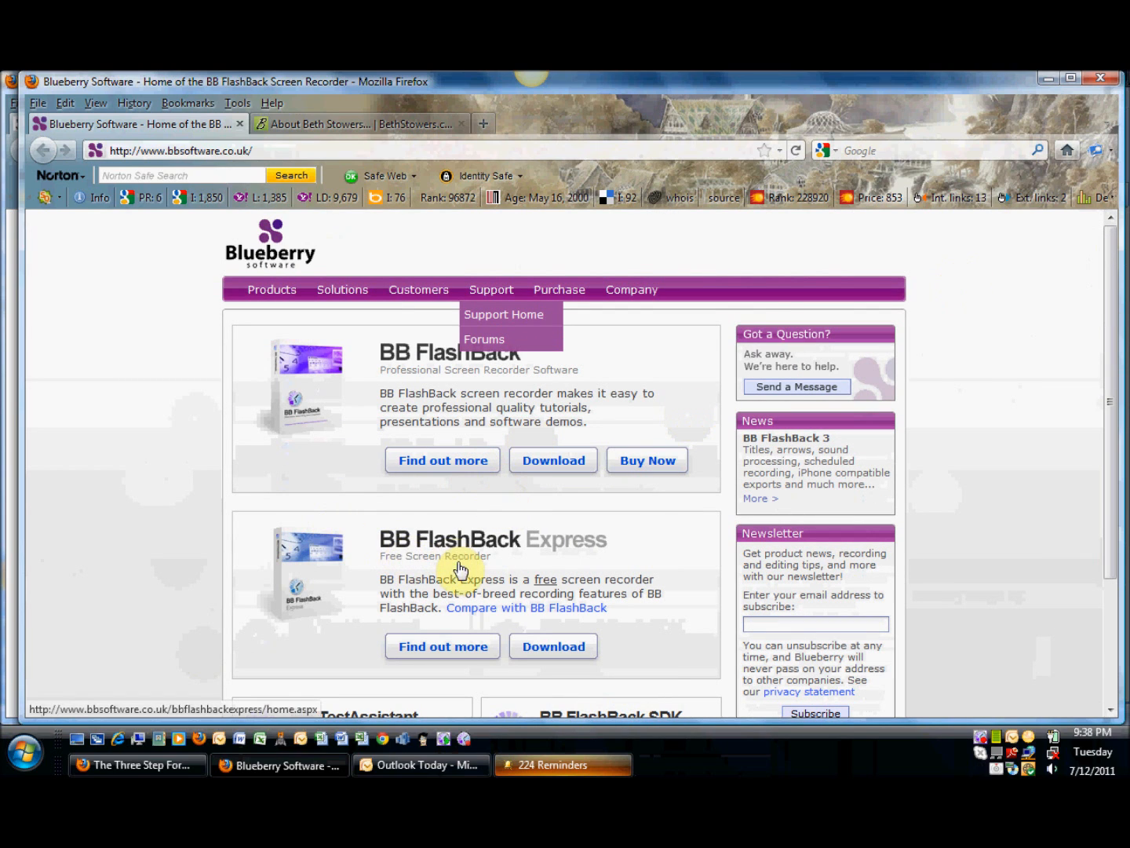
mouse_move(421, 436)
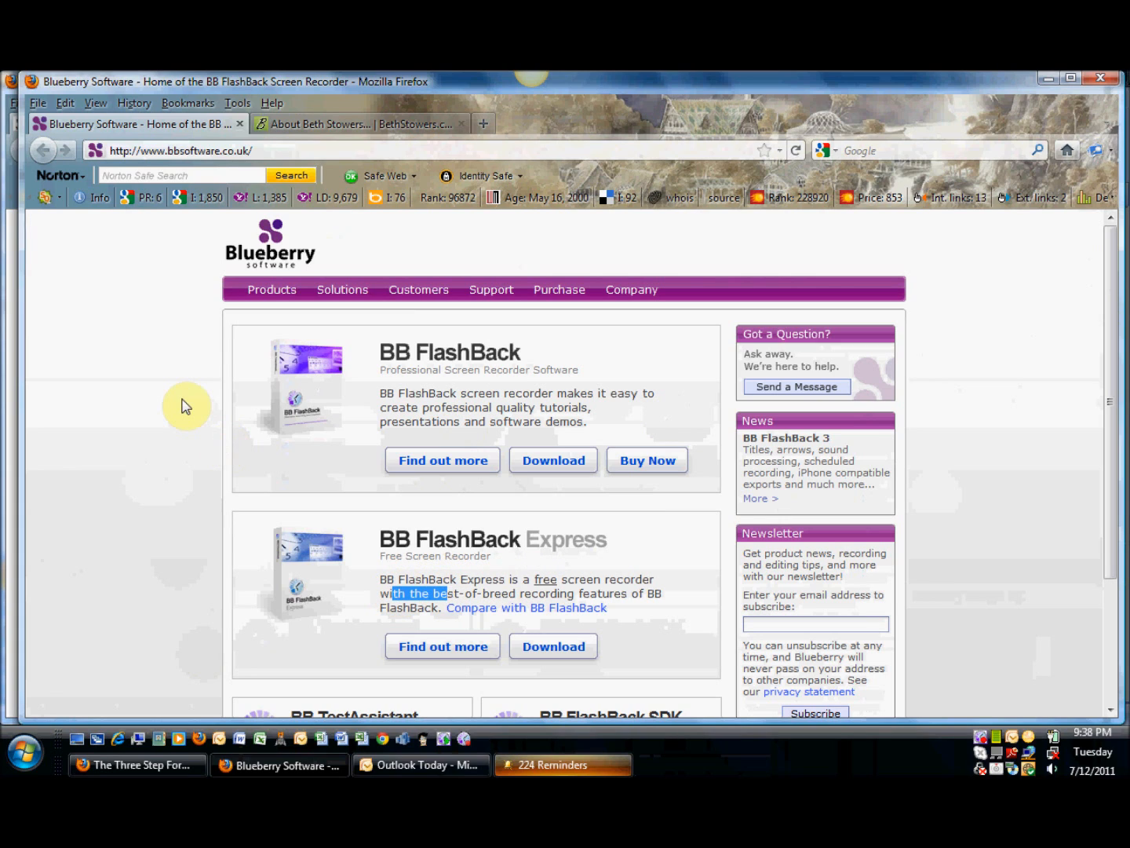
mouse_move(442, 295)
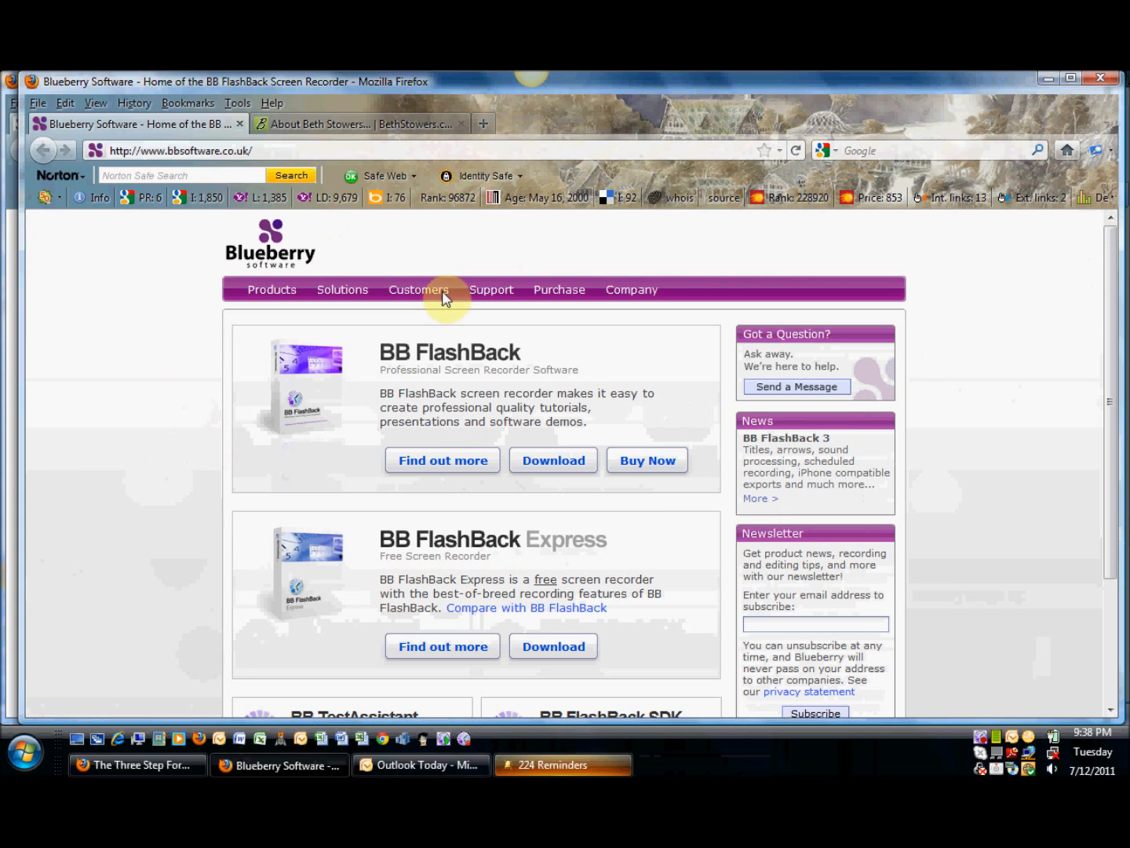
left_click(559, 289)
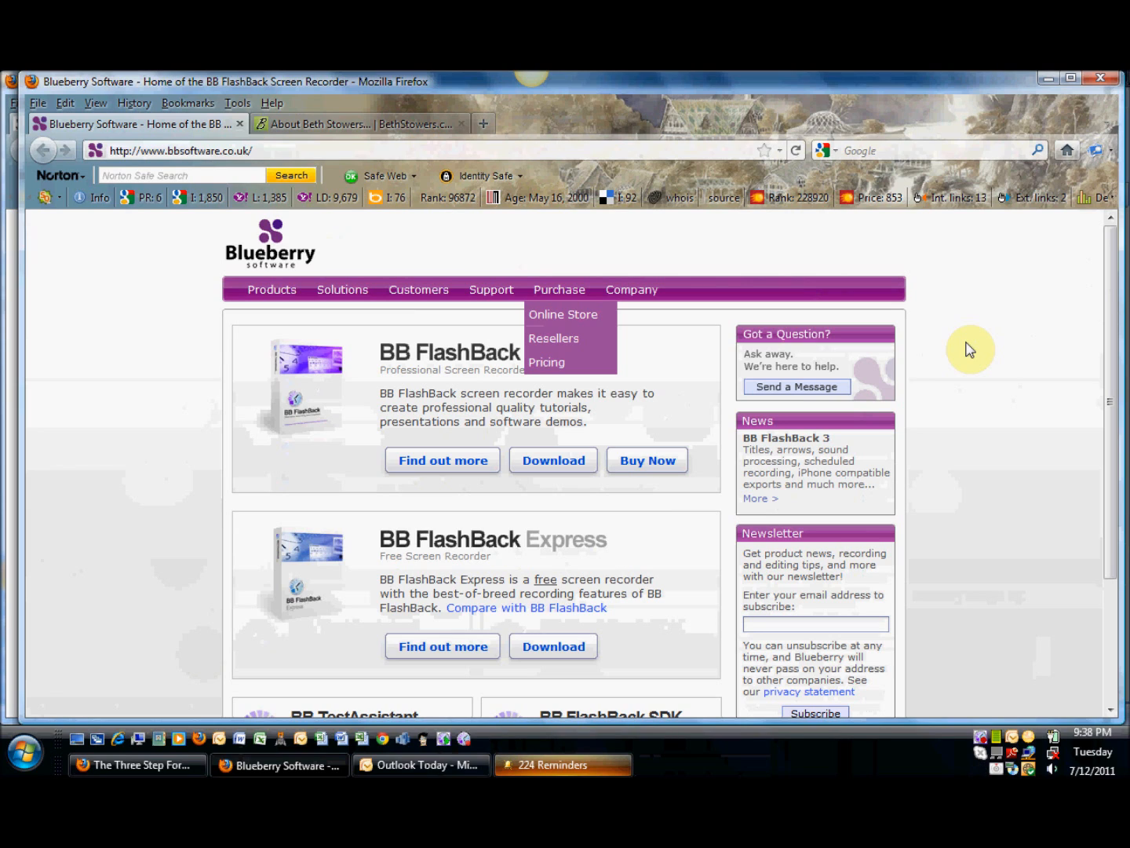
mouse_move(992, 459)
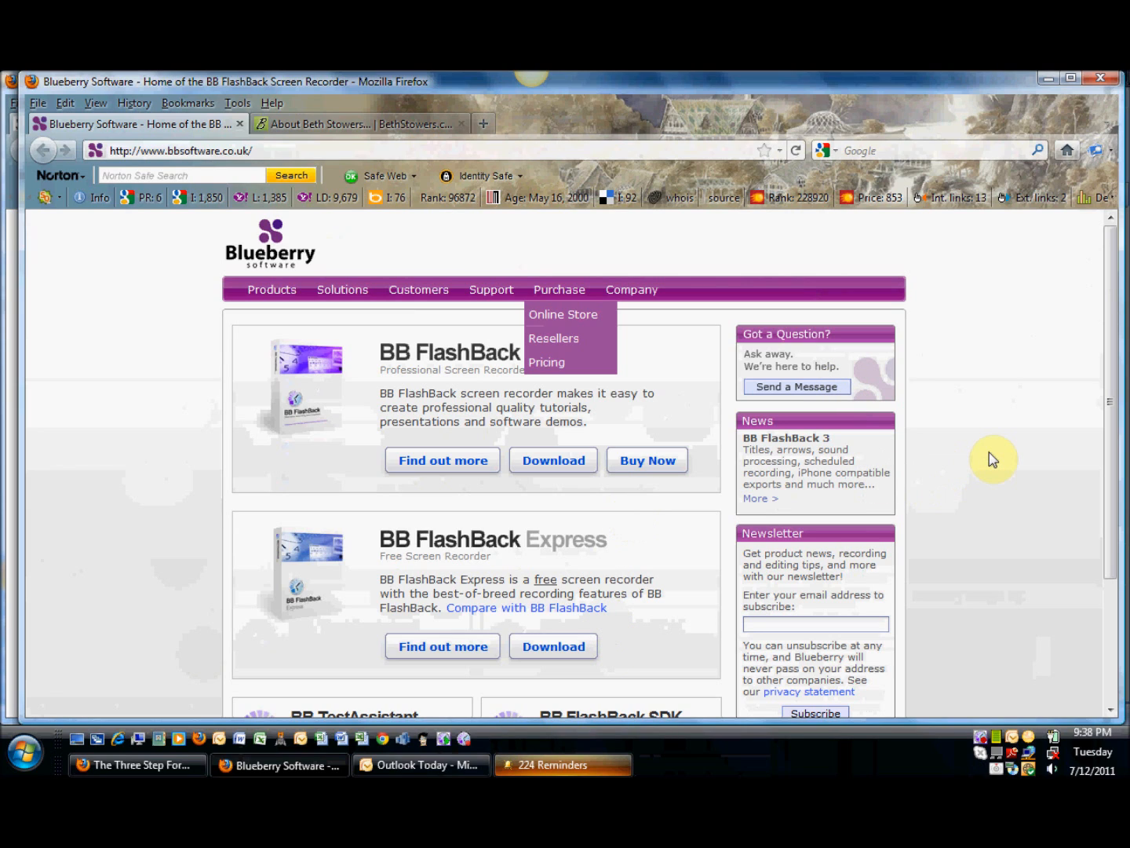